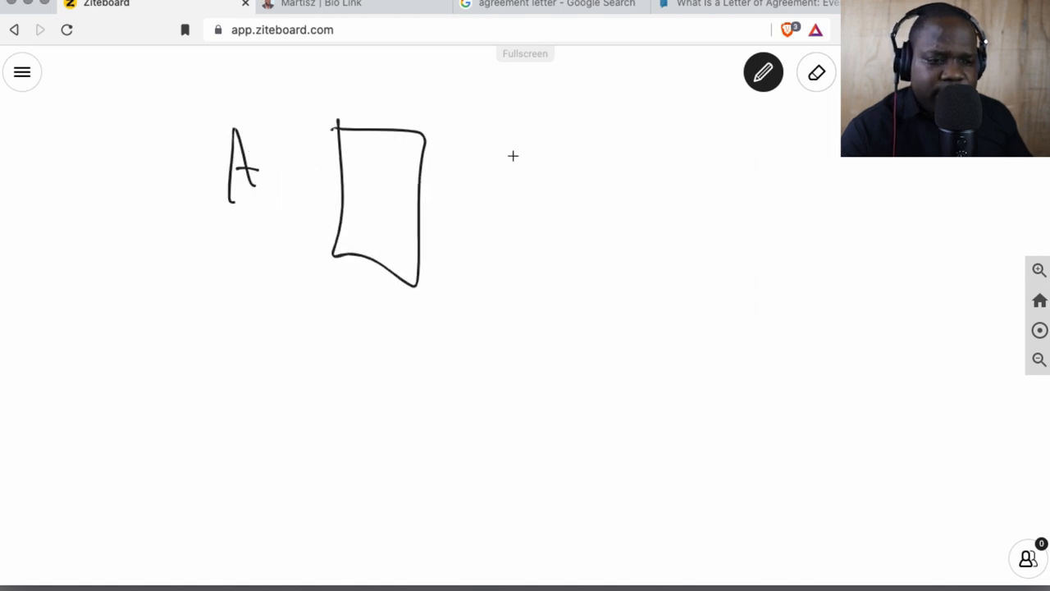
Step: Sketch party B on the right, a first clause box below the document, and a circle around party A
drag(587, 123, 588, 194)
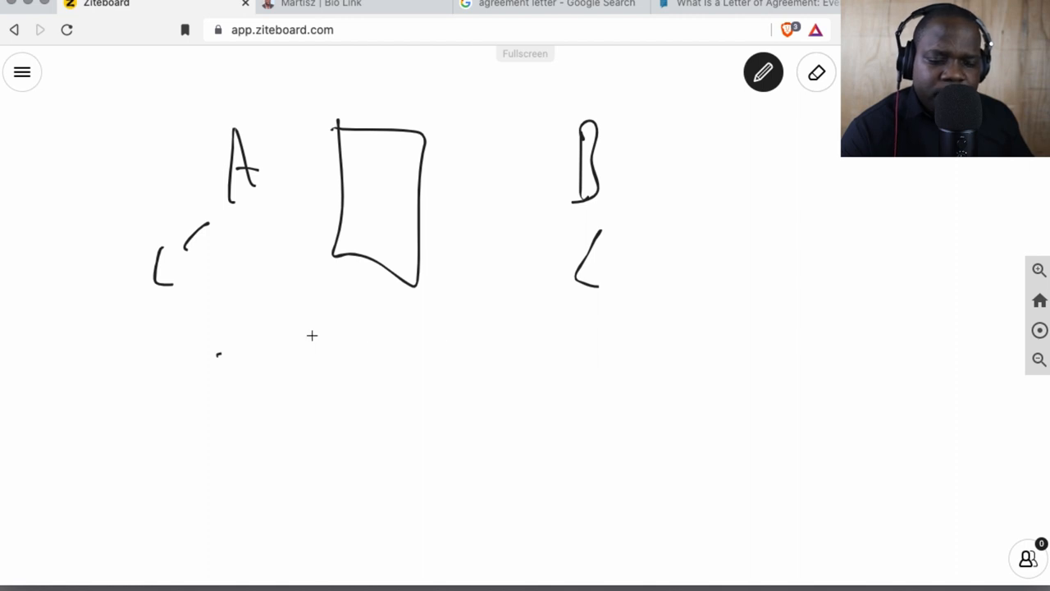
drag(312, 344, 410, 399)
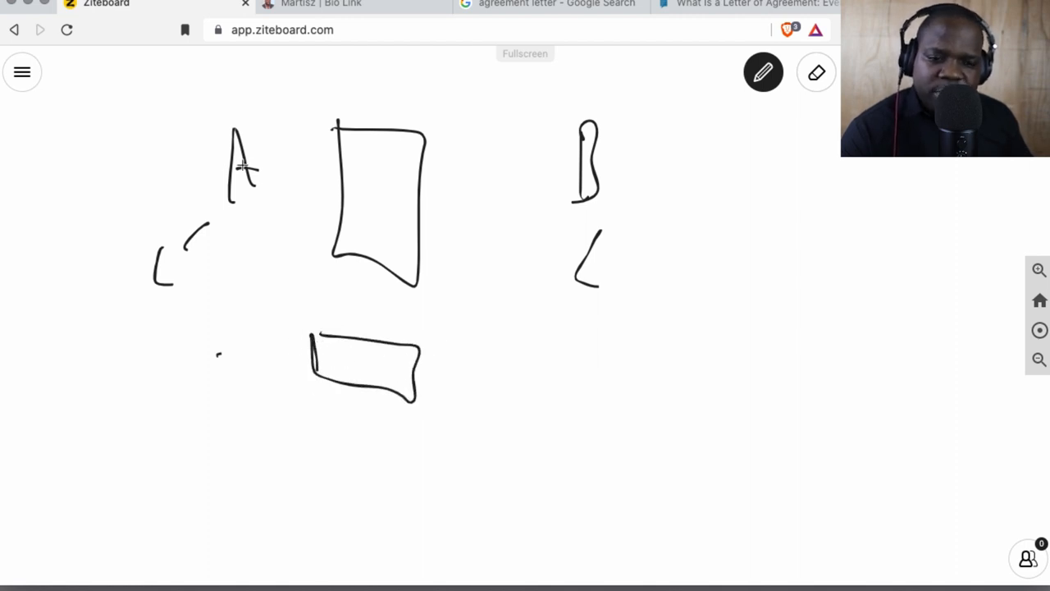
drag(243, 118, 243, 200)
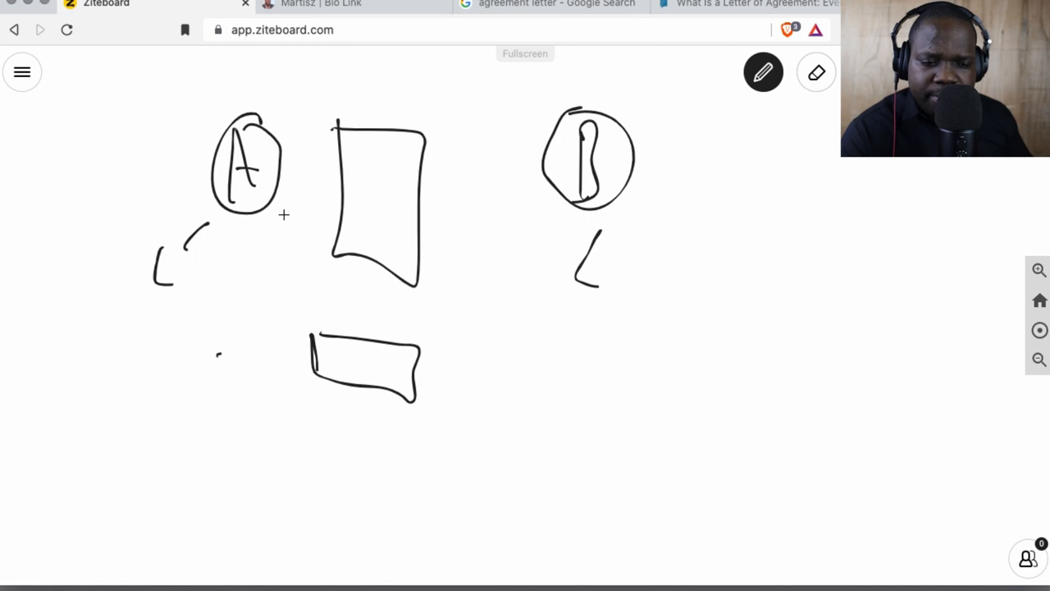
mouse_move(243, 252)
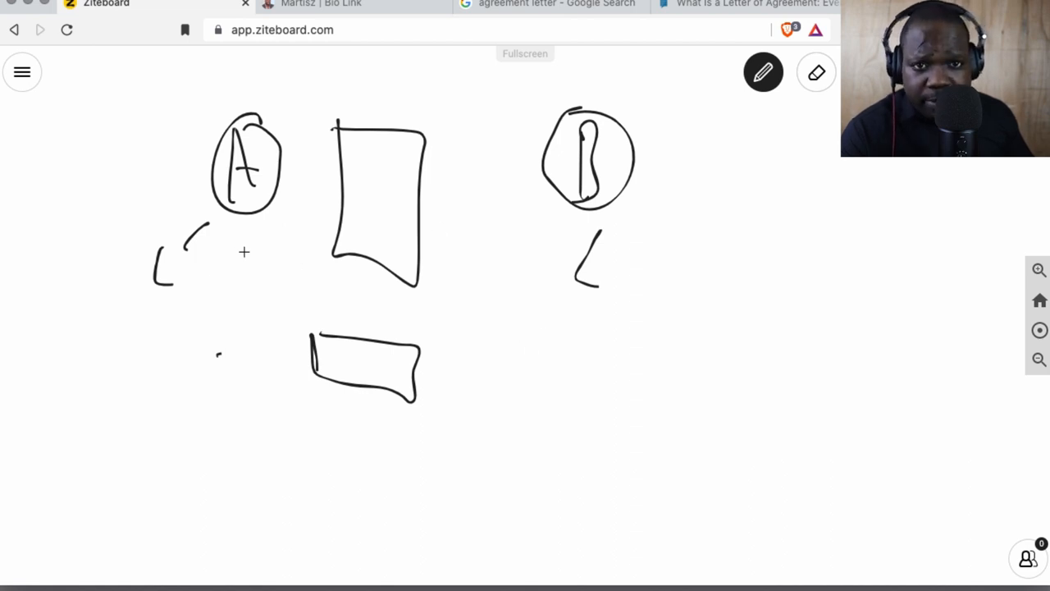
Step: Stack more clause boxes under the first and draw a second tall document below party B
drag(327, 419, 413, 456)
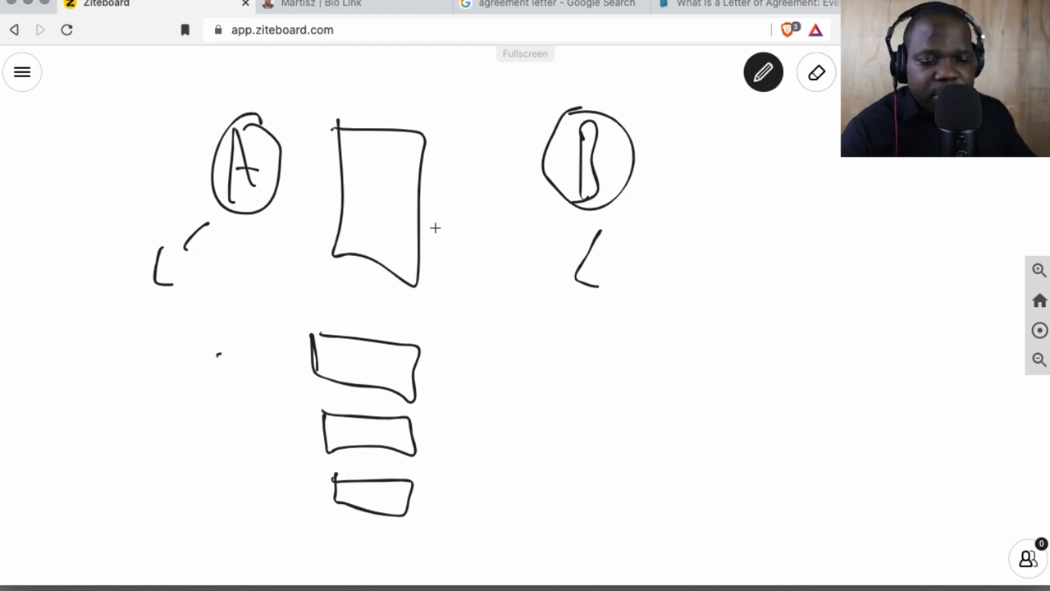
drag(723, 250, 780, 414)
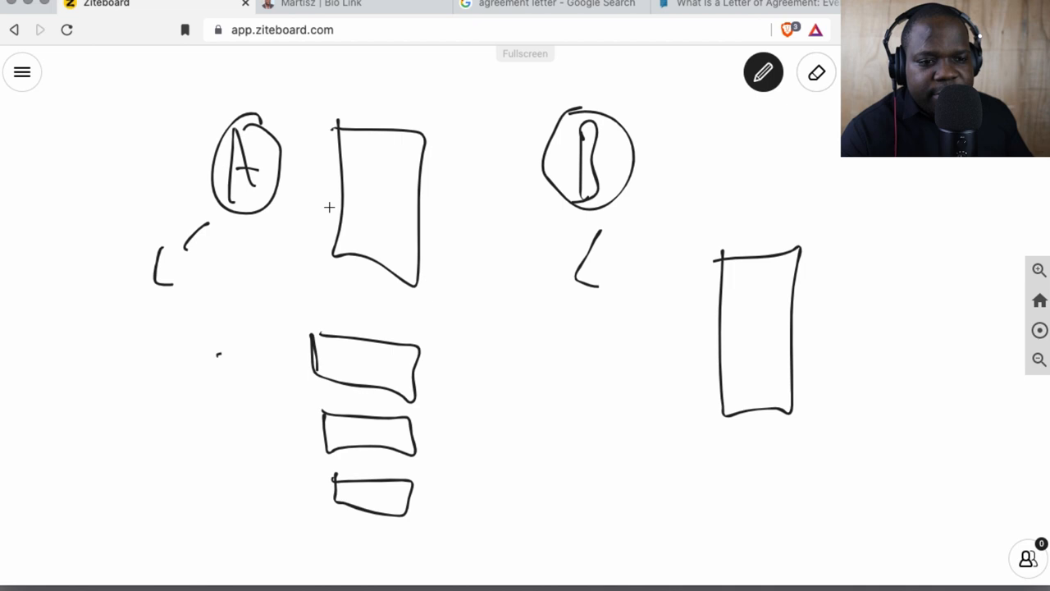
Step: Draw a large outline wrapping the document and its clause boxes, with a short stroke at its top corner
drag(318, 113, 315, 484)
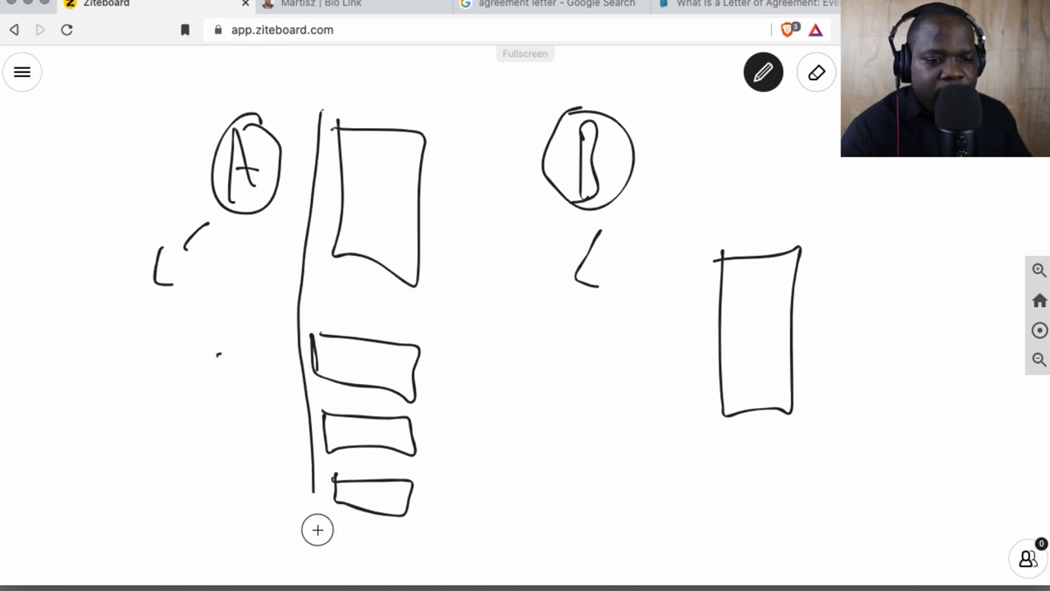
drag(320, 107, 472, 550)
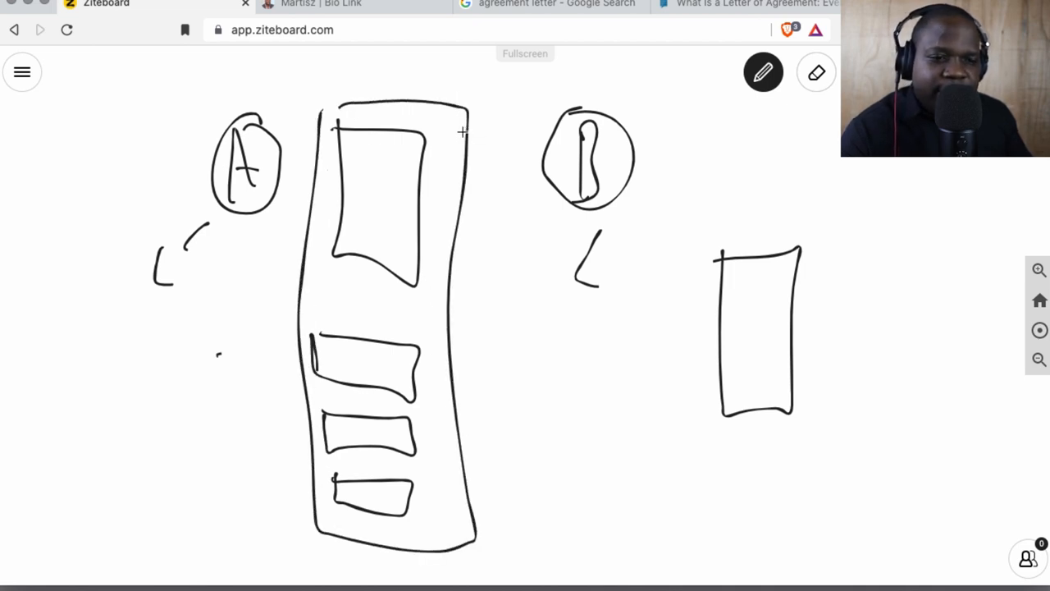
drag(443, 135, 493, 107)
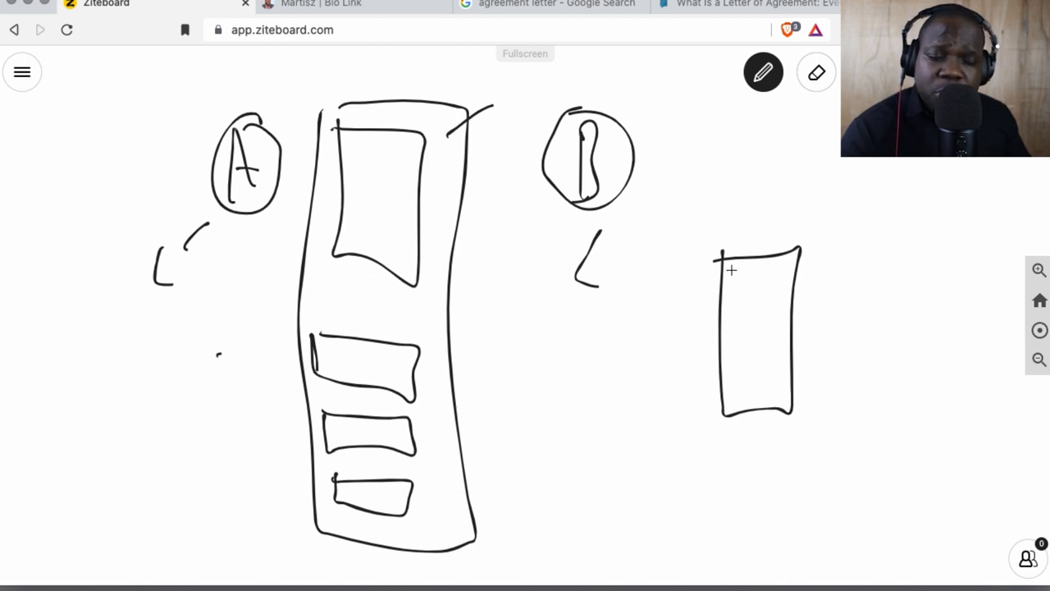
mouse_move(739, 289)
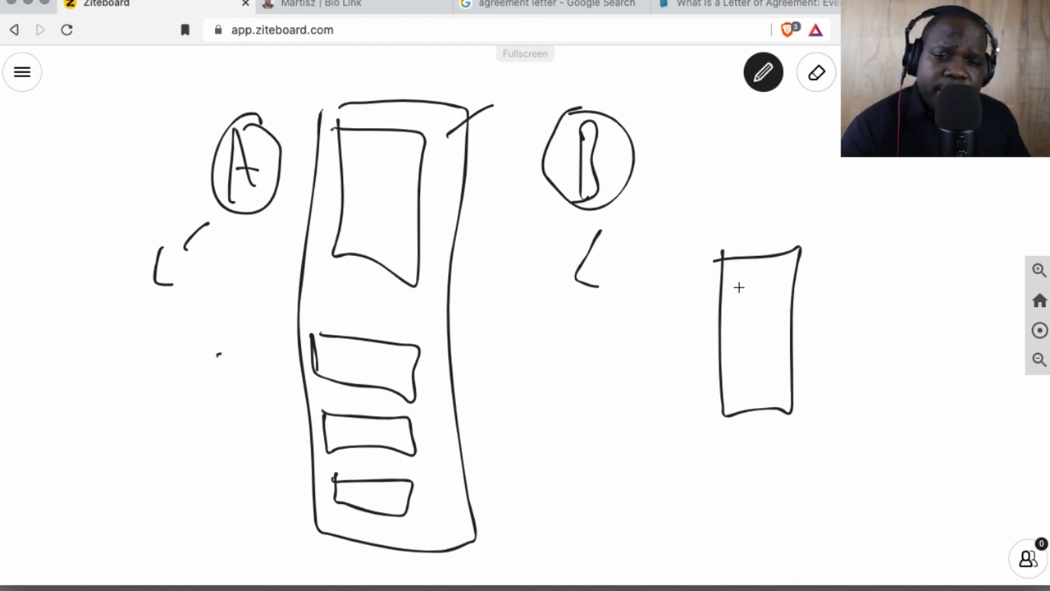
mouse_move(337, 195)
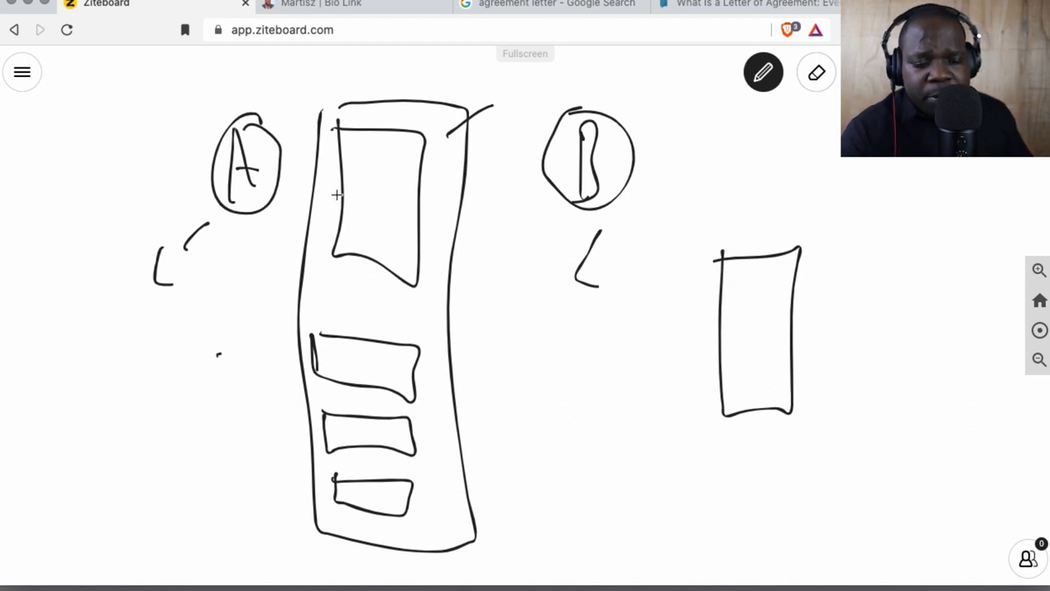
mouse_move(424, 351)
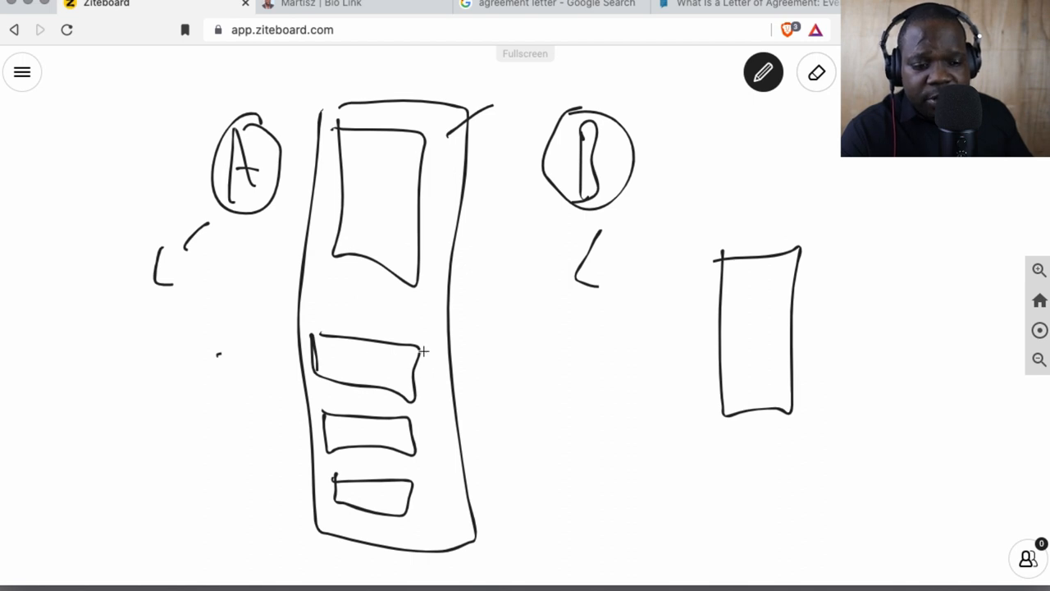
Step: Draw a horizontal line from the first clause box out past the contract's right edge
drag(402, 364, 476, 363)
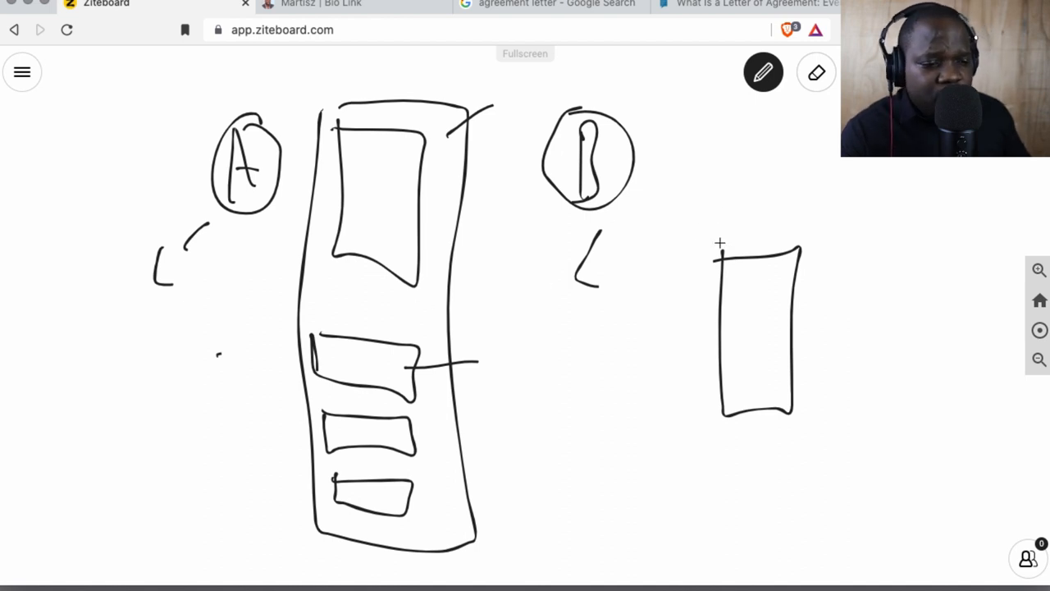
mouse_move(430, 377)
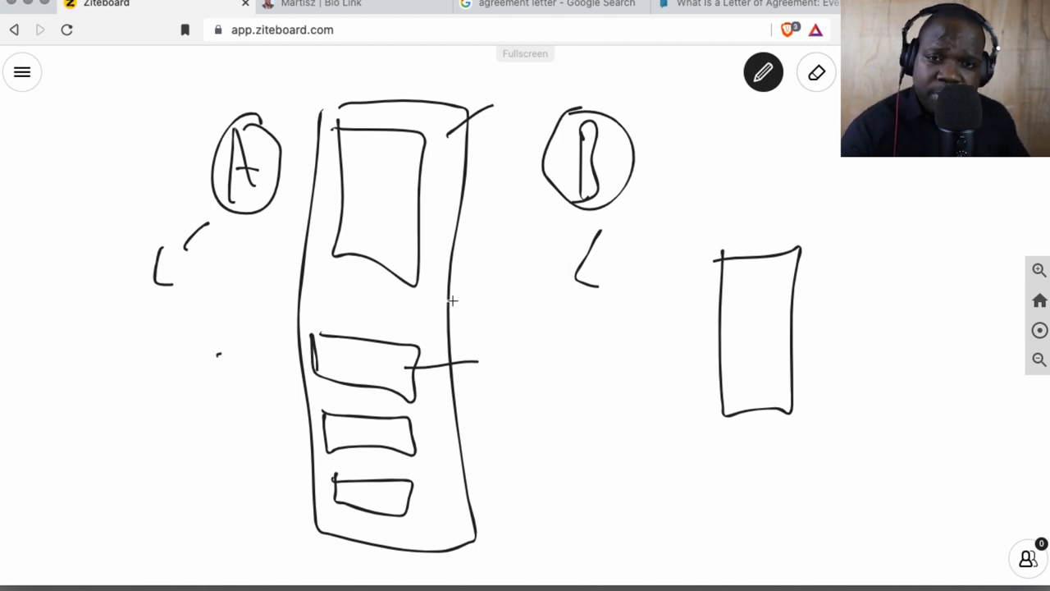
mouse_move(552, 338)
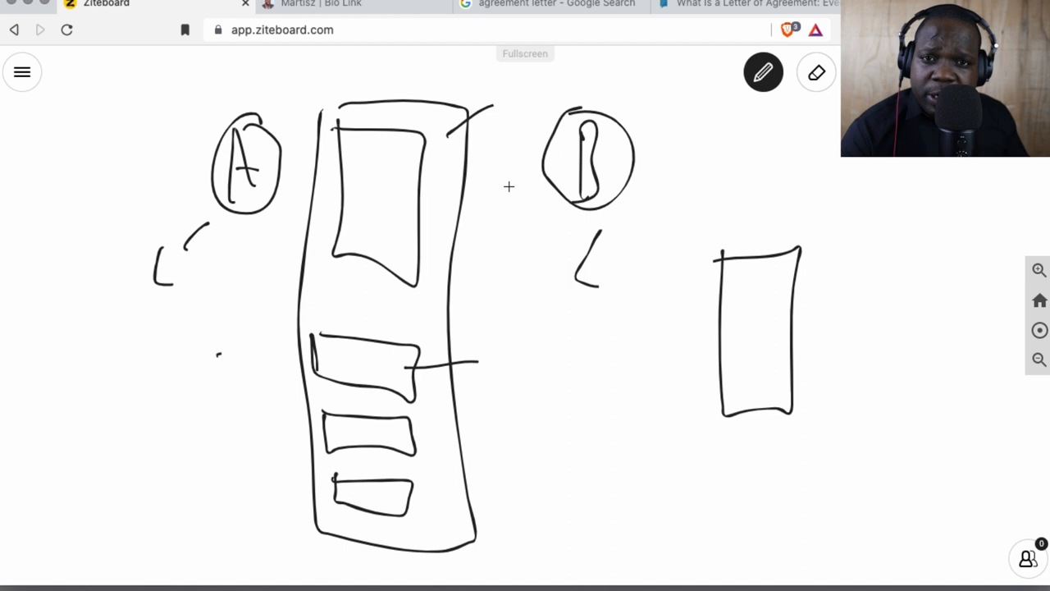
mouse_move(713, 400)
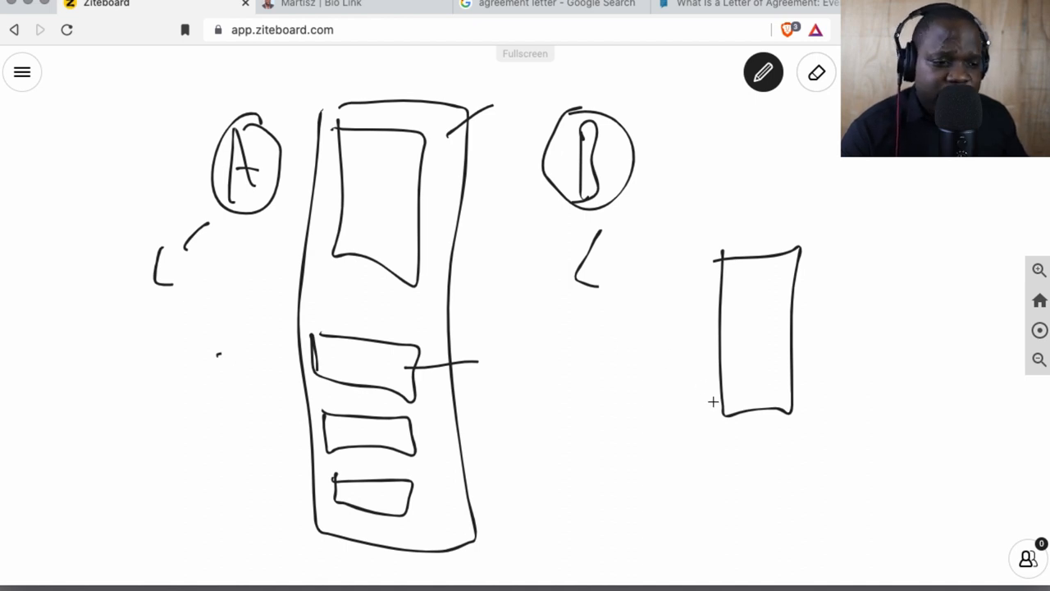
Step: Scribble a signature along the bottom of the right-hand document
drag(722, 394, 731, 418)
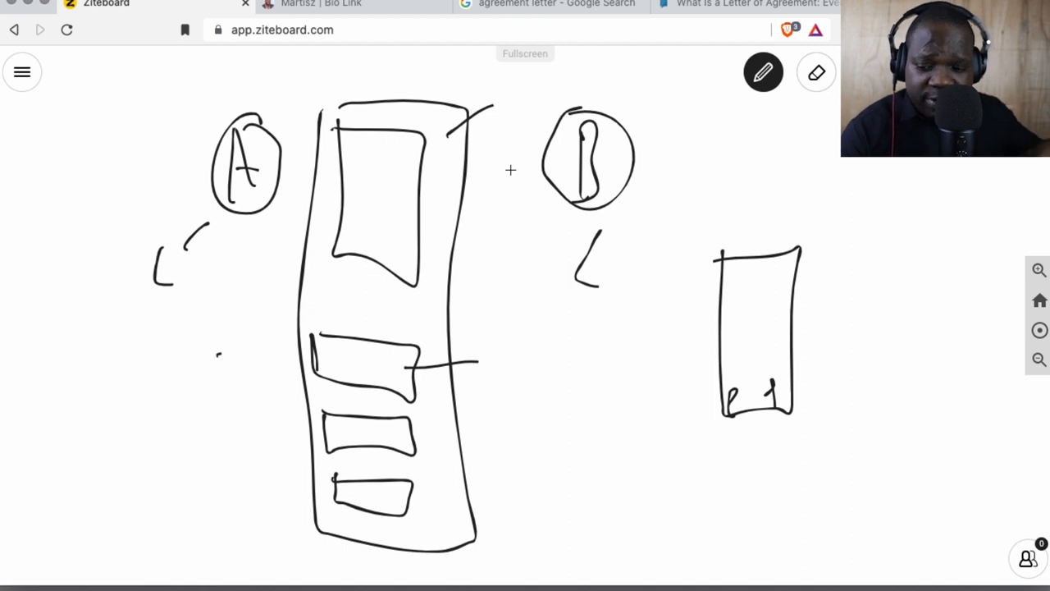
mouse_move(522, 256)
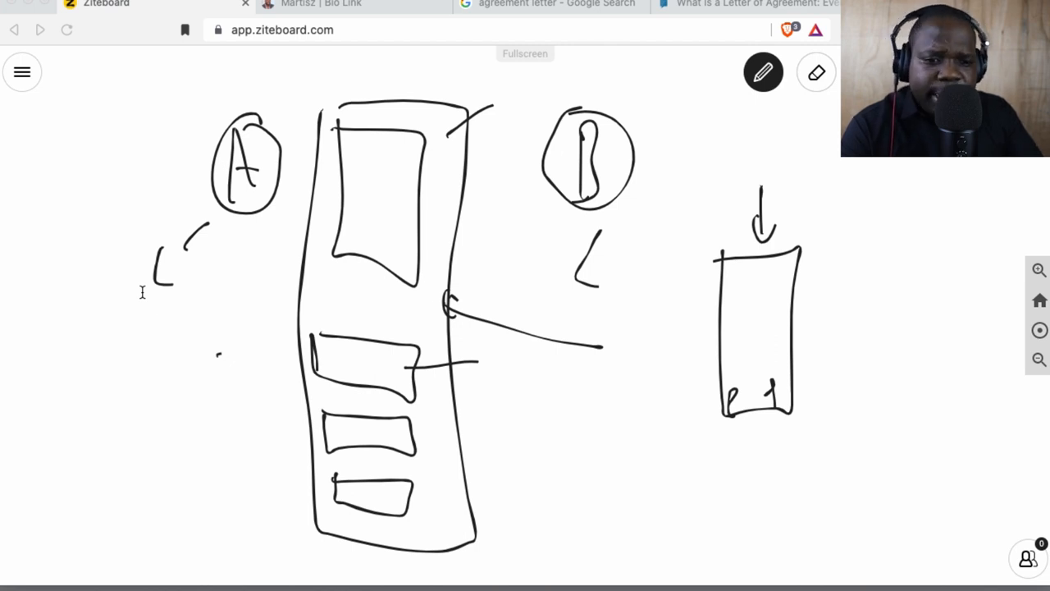
mouse_move(418, 183)
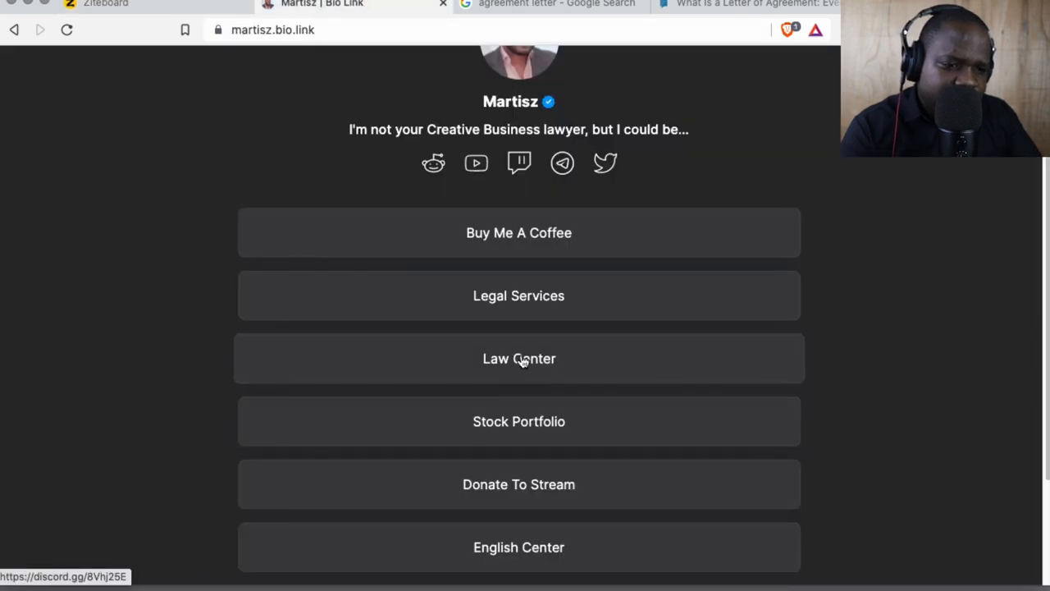
mouse_move(519, 296)
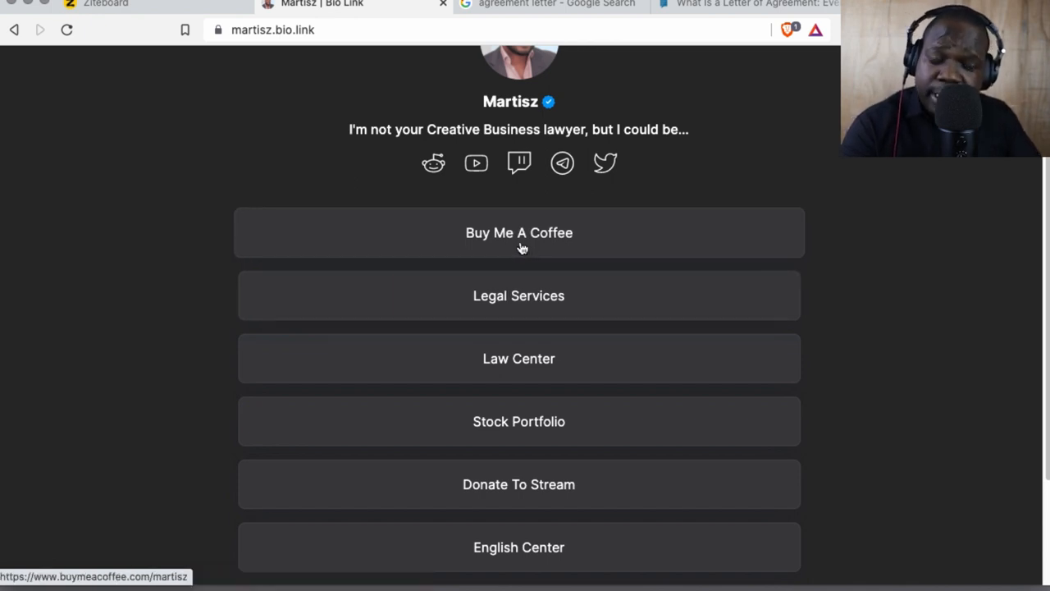
mouse_move(503, 462)
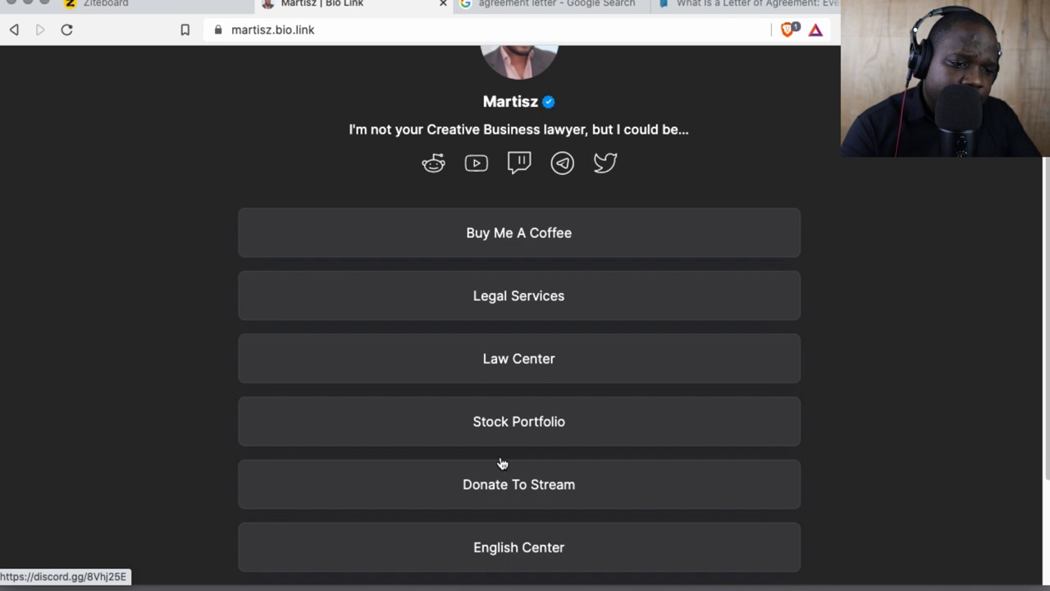
mouse_move(506, 512)
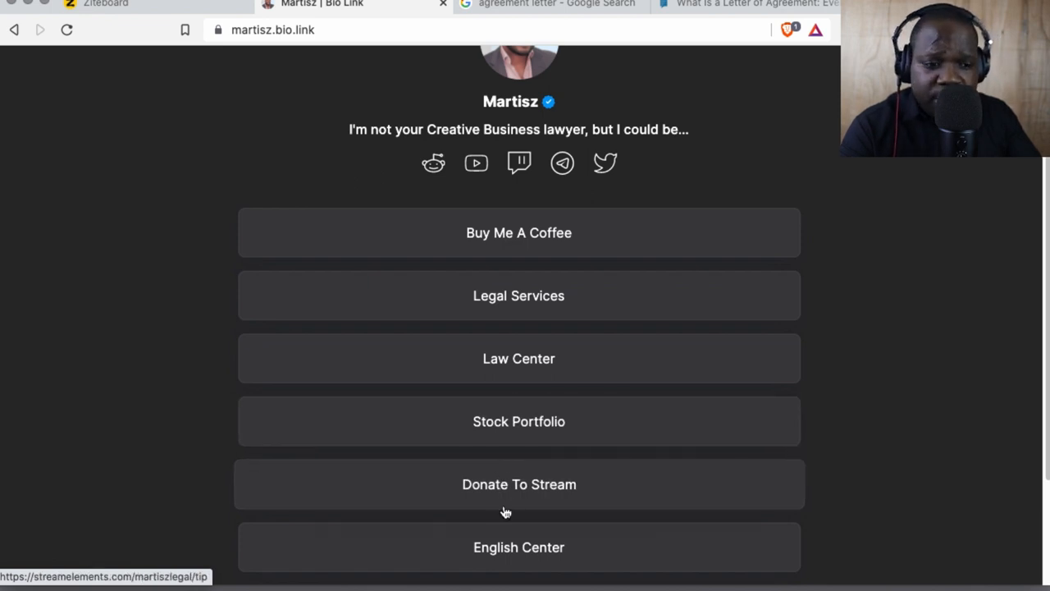
mouse_move(277, 82)
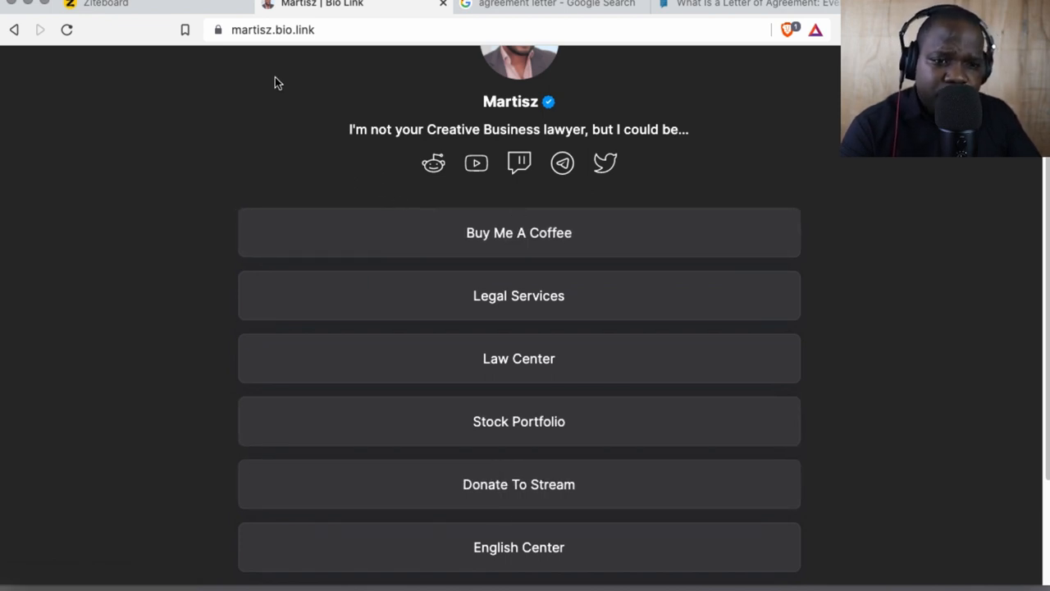
Step: Switch from the bio link page back to the Ziteboard whiteboard tab
click(105, 5)
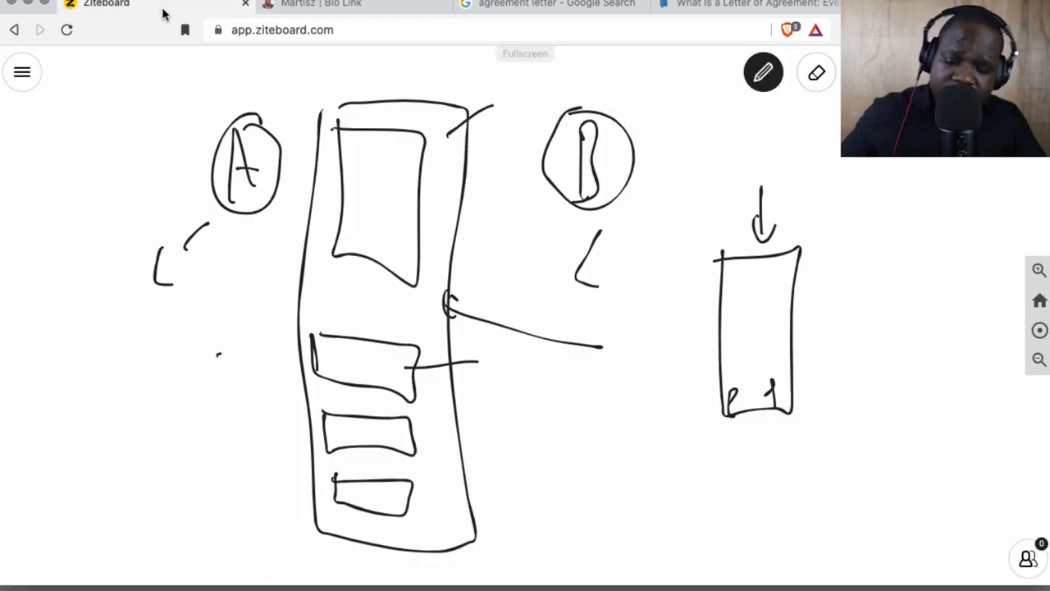